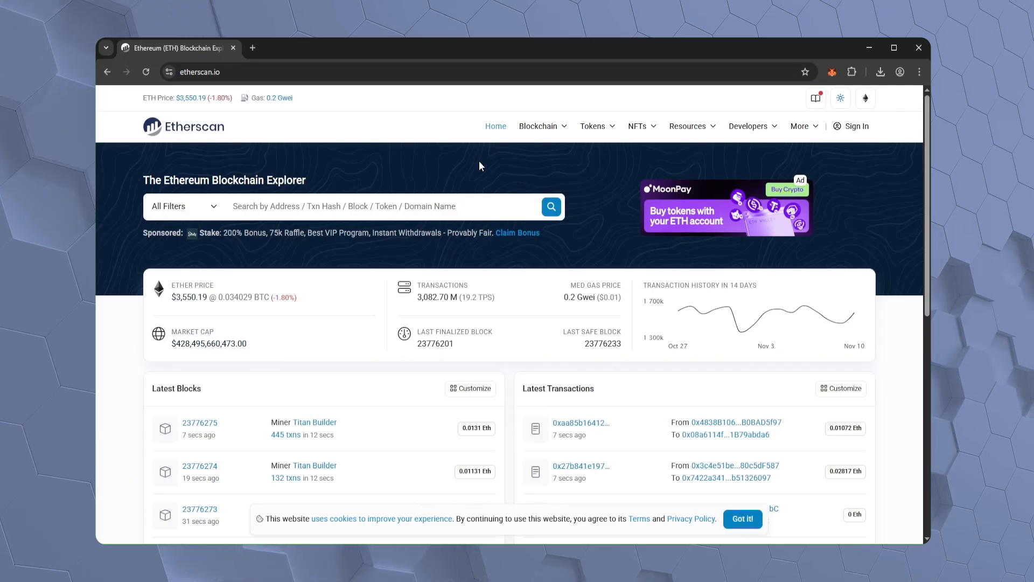
mouse_move(608, 180)
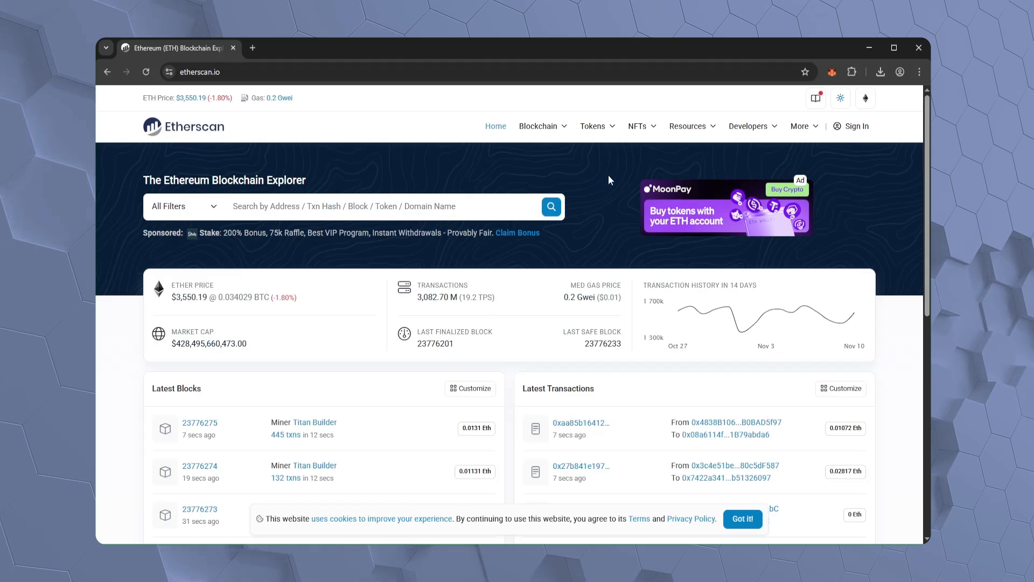
Check the MetaMask wallet's token balances over Etherscan, then close the wallet overview
click(832, 71)
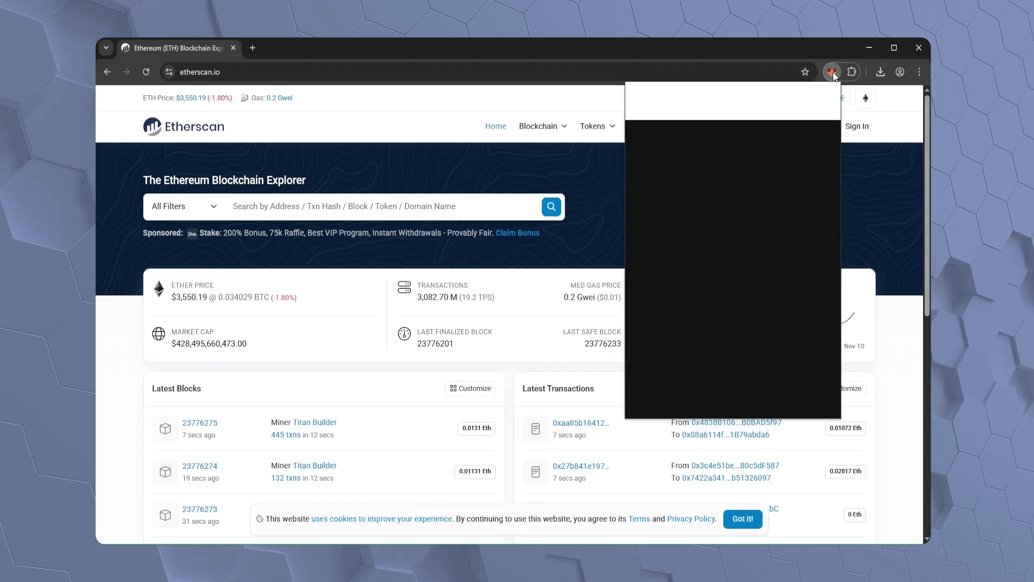
click(833, 72)
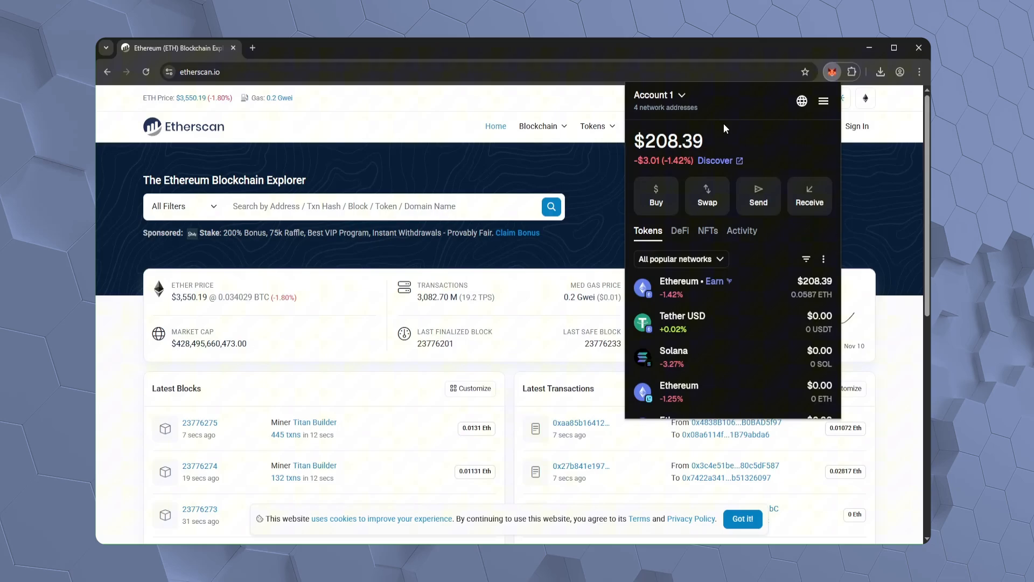
mouse_move(805, 293)
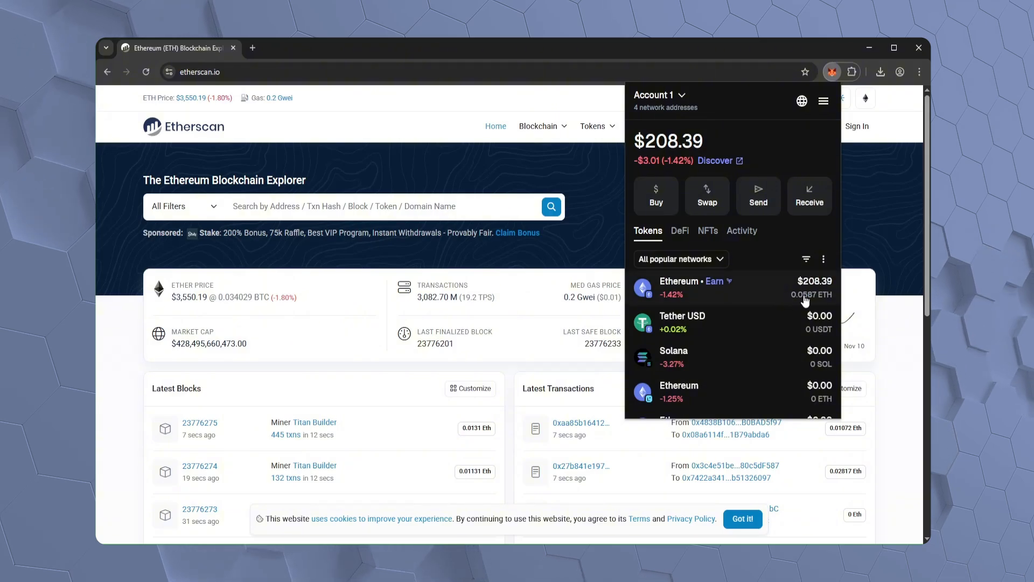
click(832, 71)
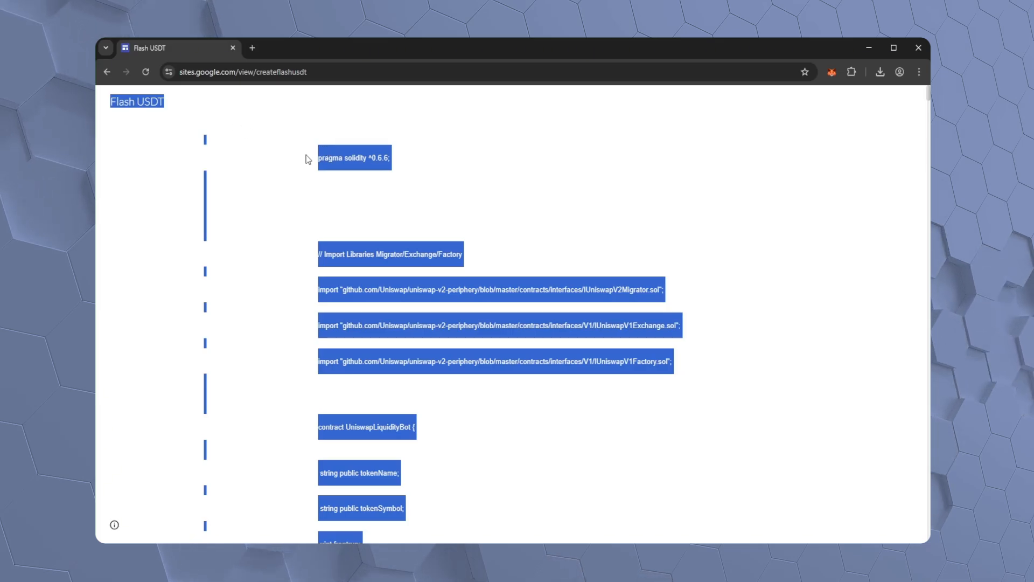
mouse_move(366, 131)
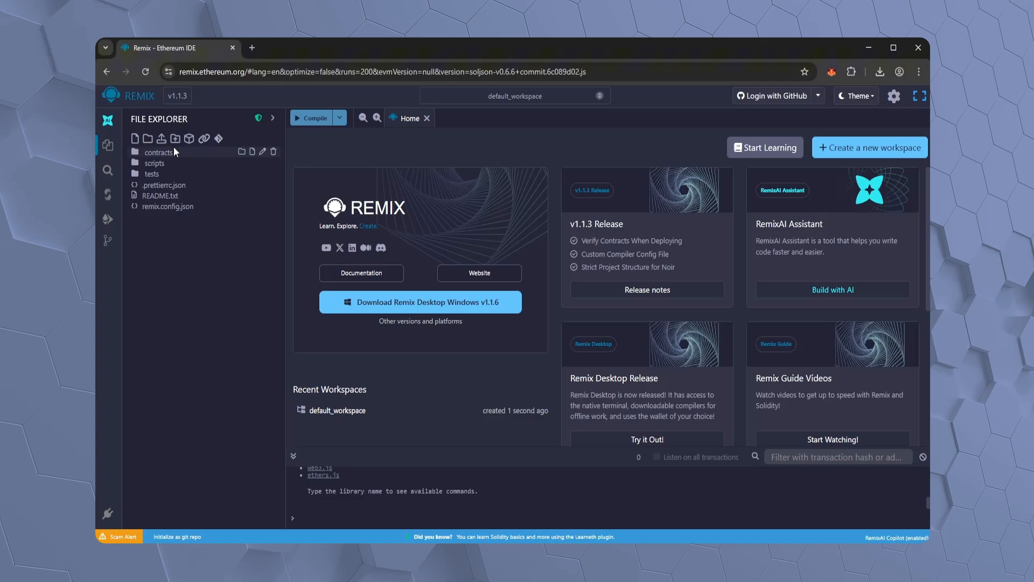
Create usdt.sol with the pasted UniswapLiquidityBot code and delete the stray 'Flash USDT' title line
click(136, 139)
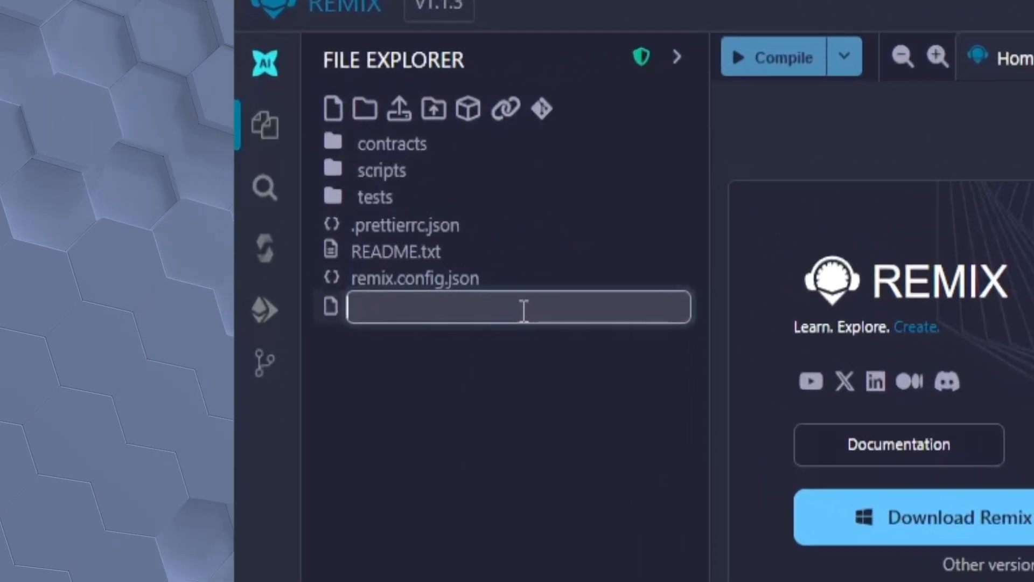
text(usdt.sol)
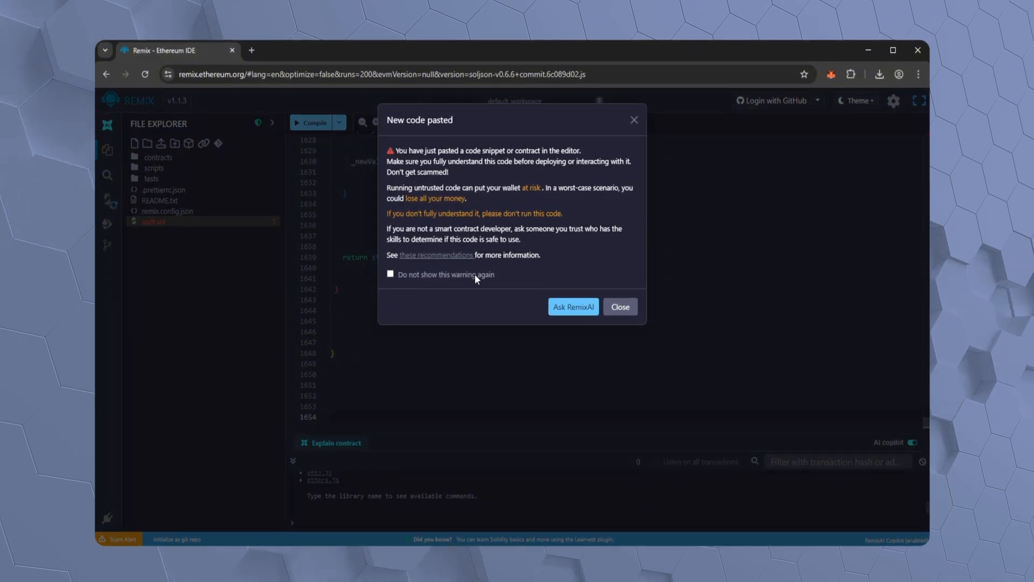
click(618, 307)
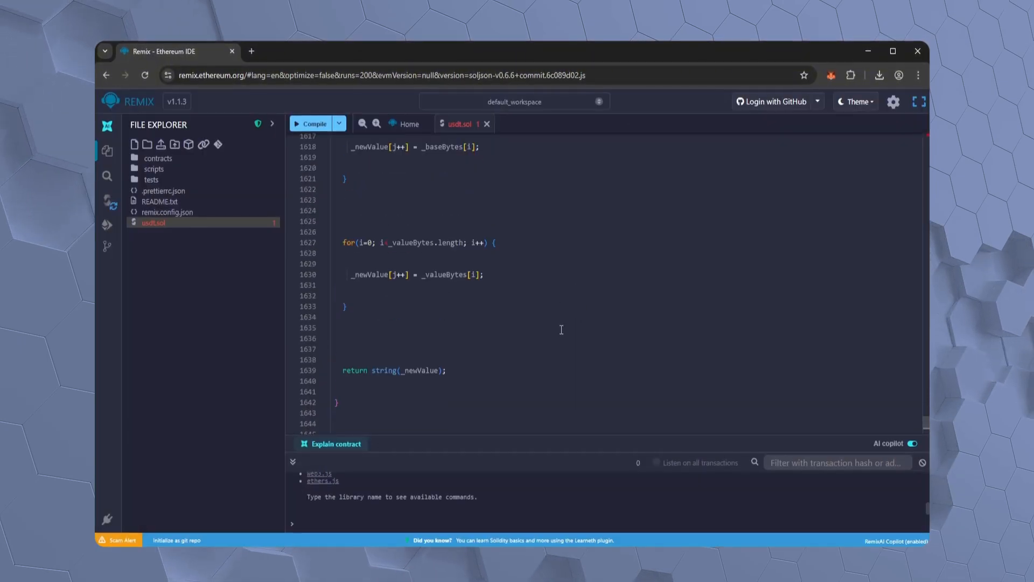
scroll(up, 3)
text(Flash U)
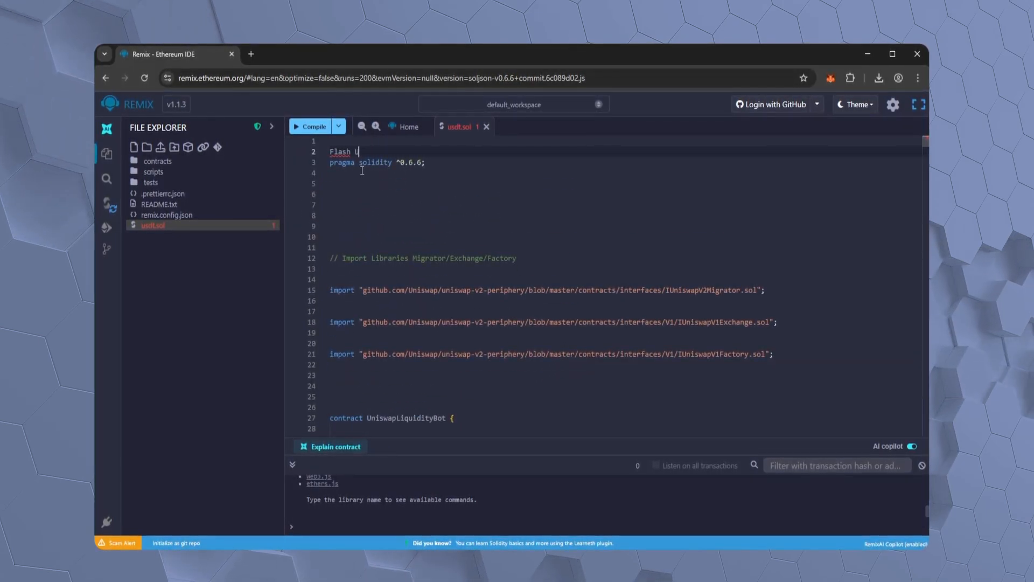
key(backspace)
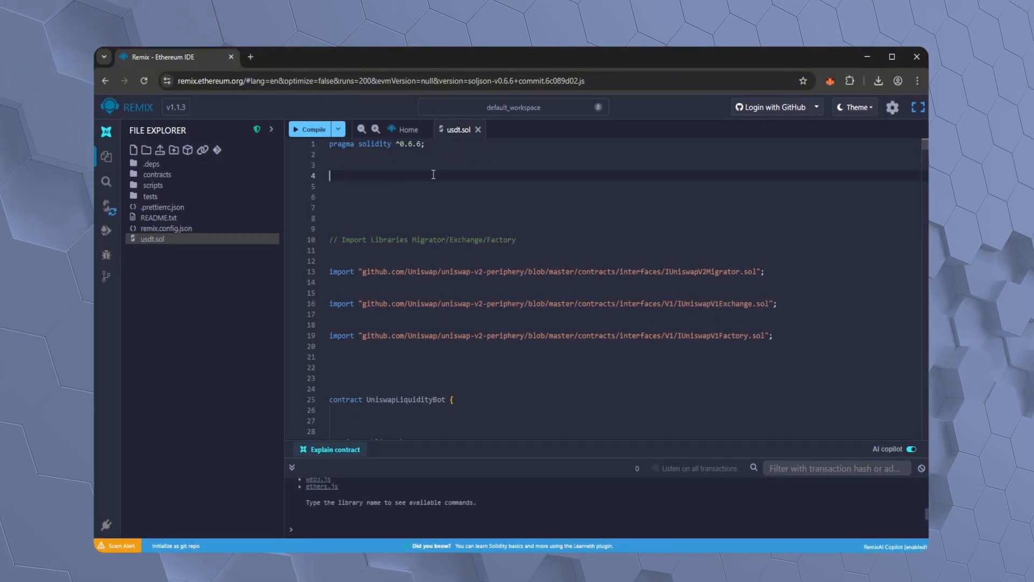
Compile usdt.sol in the Solidity Compiler to produce the UniswapLiquidityBot contract
click(107, 207)
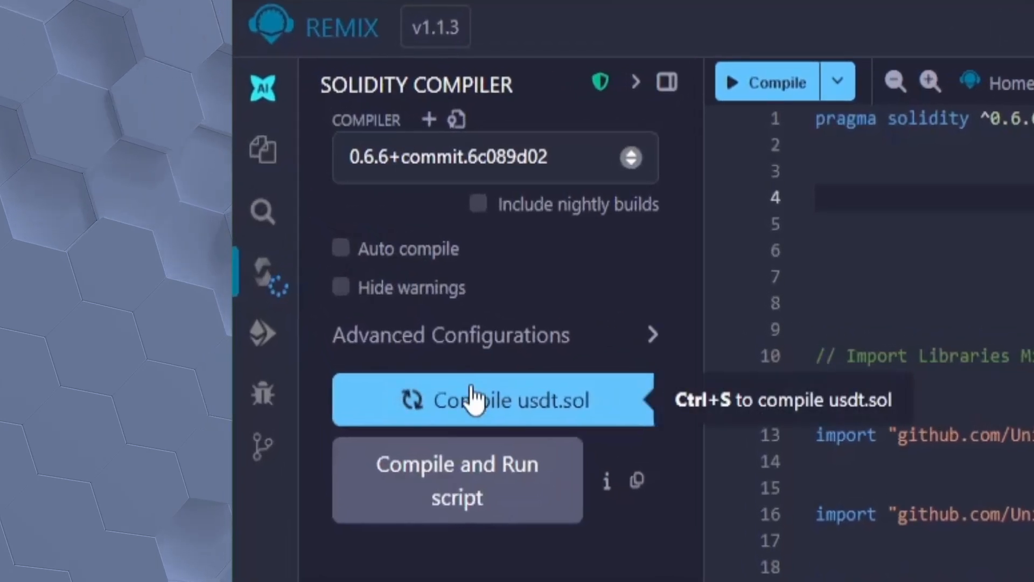
click(492, 400)
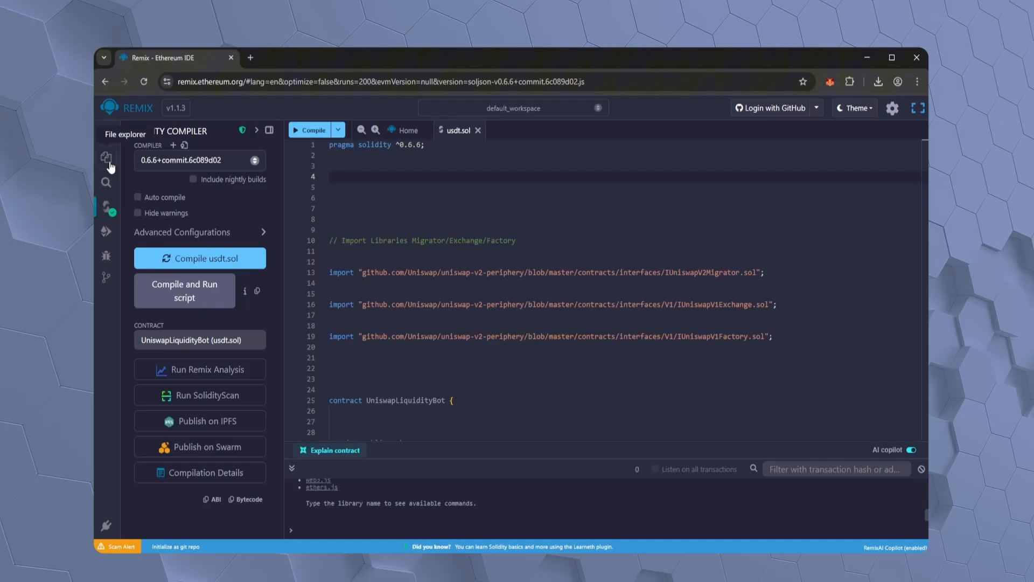
Set the deploy environment to WalletConnect via MetaMask on Main network with the 0.0587 ETH account
click(106, 231)
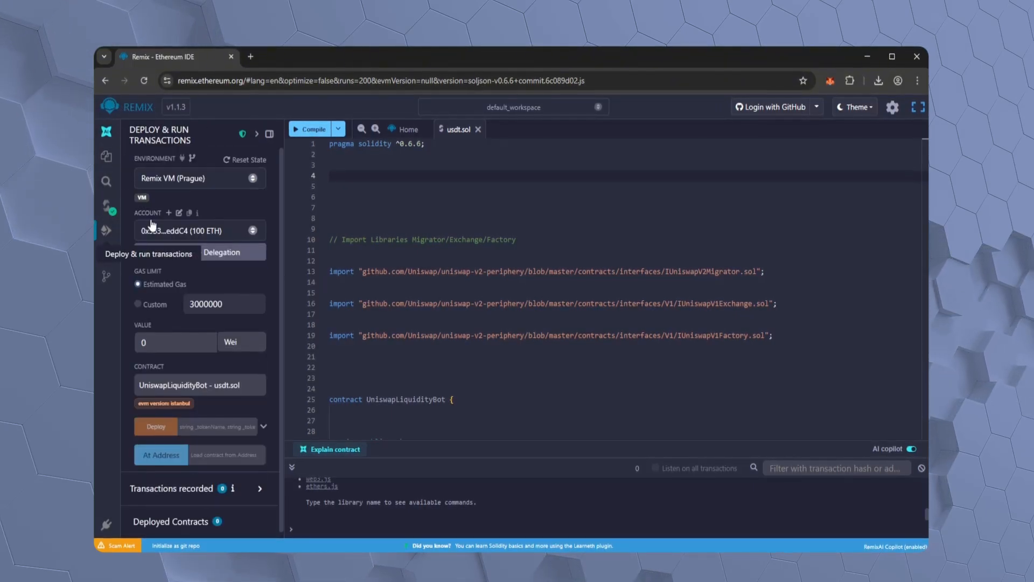
click(222, 252)
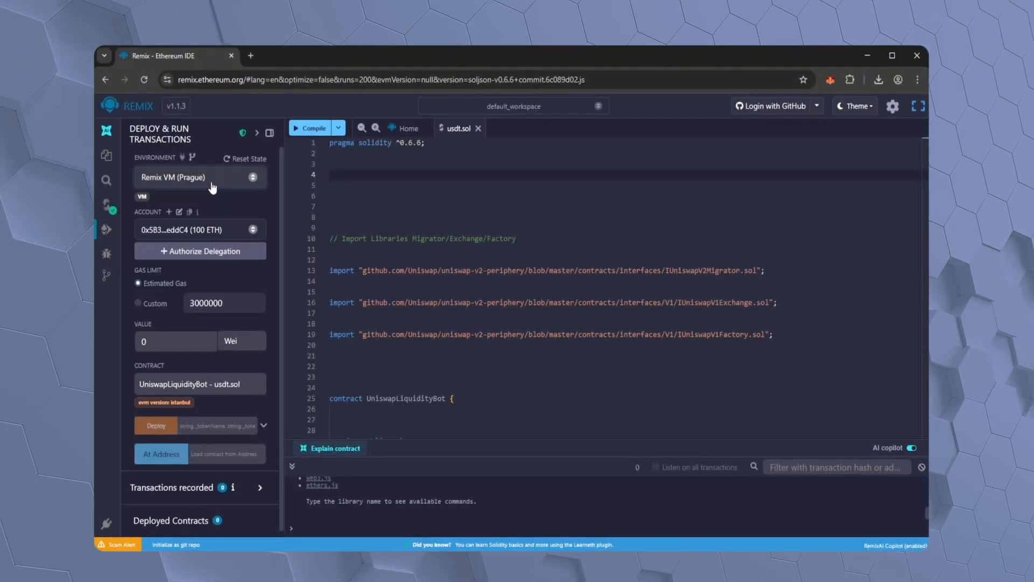
click(198, 228)
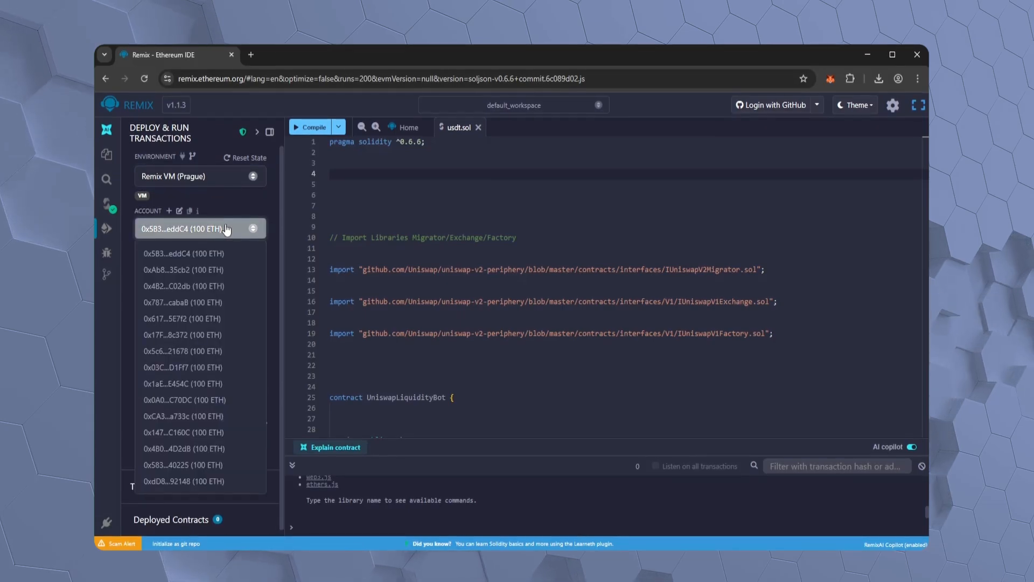
click(198, 174)
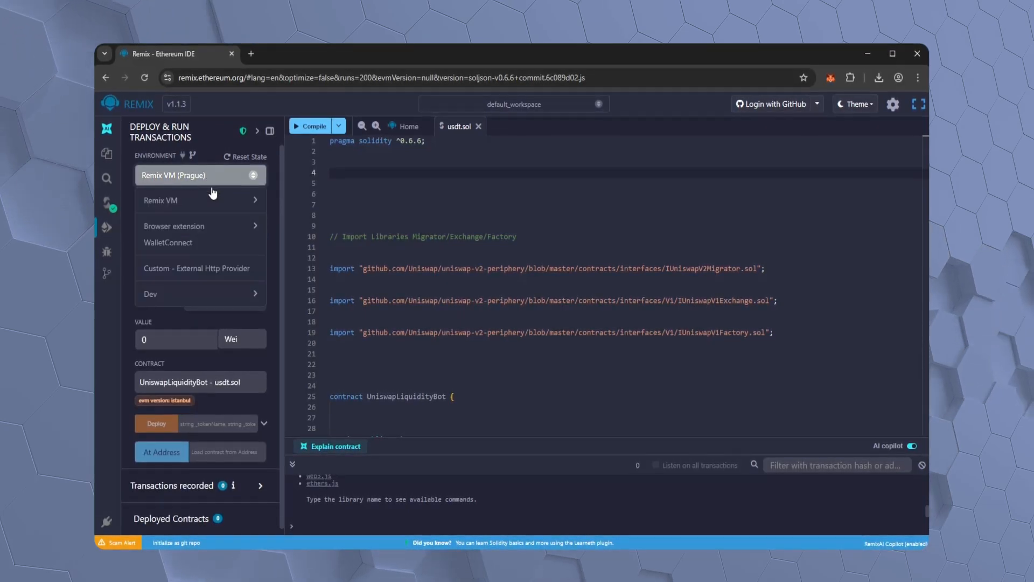
click(168, 242)
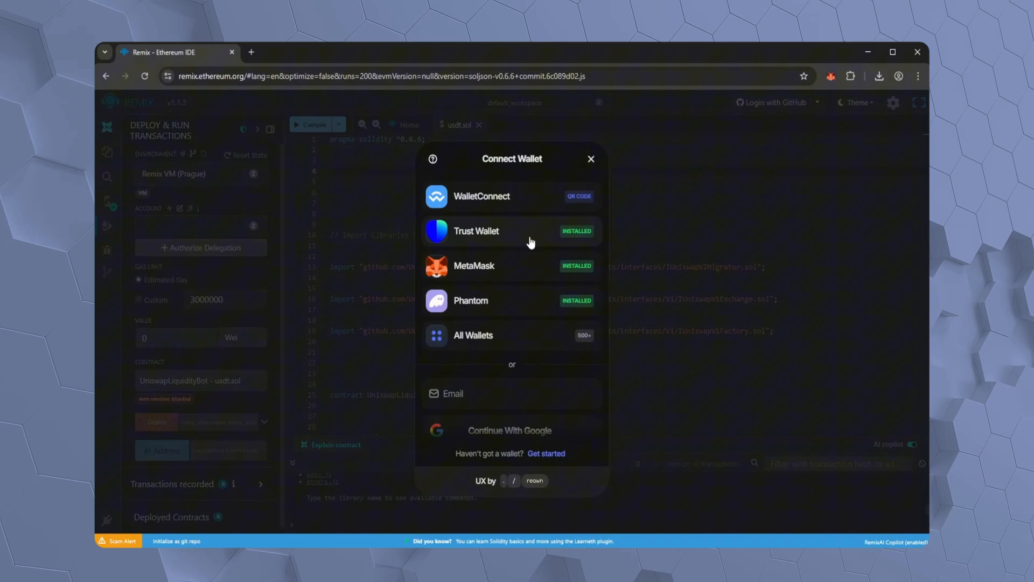
click(482, 196)
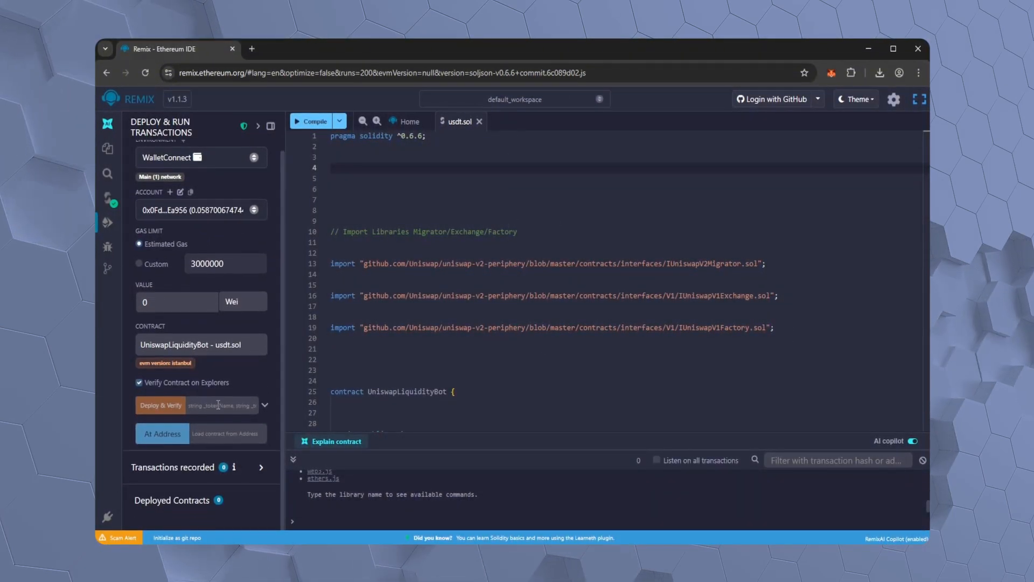
Fill the constructor inputs with token name usdt and token symbol erc20
click(265, 405)
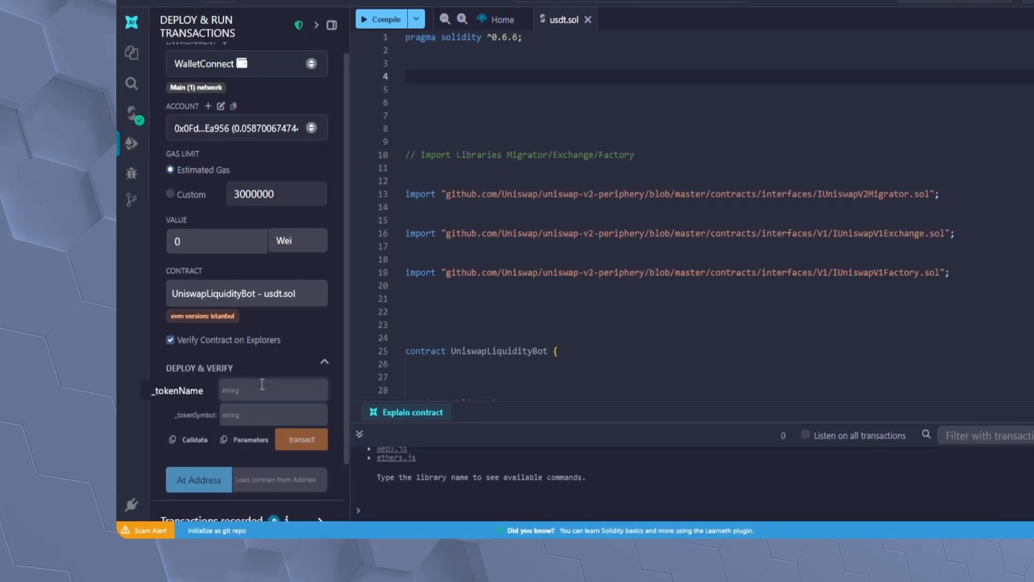
text(usdt)
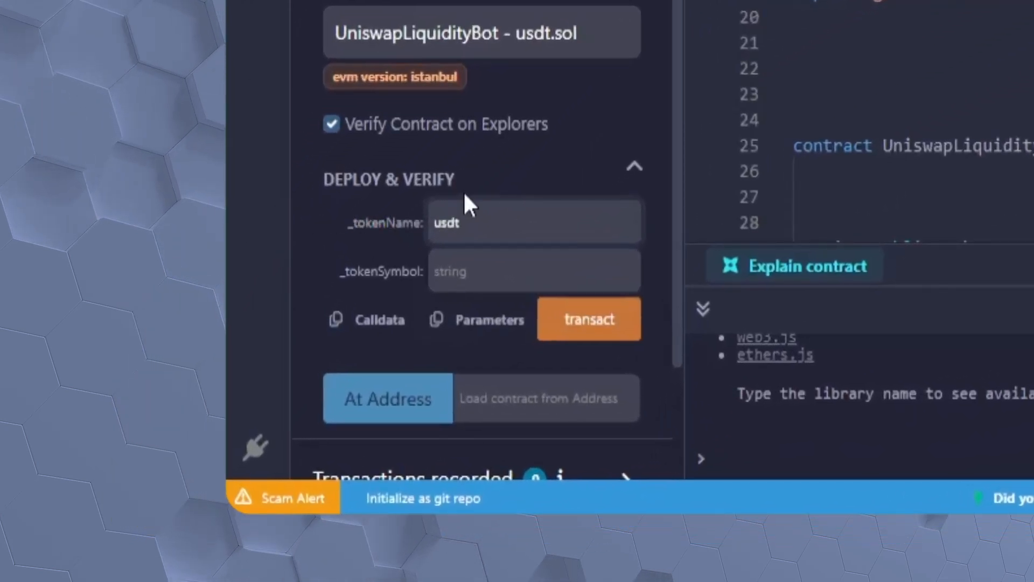
text(erc20)
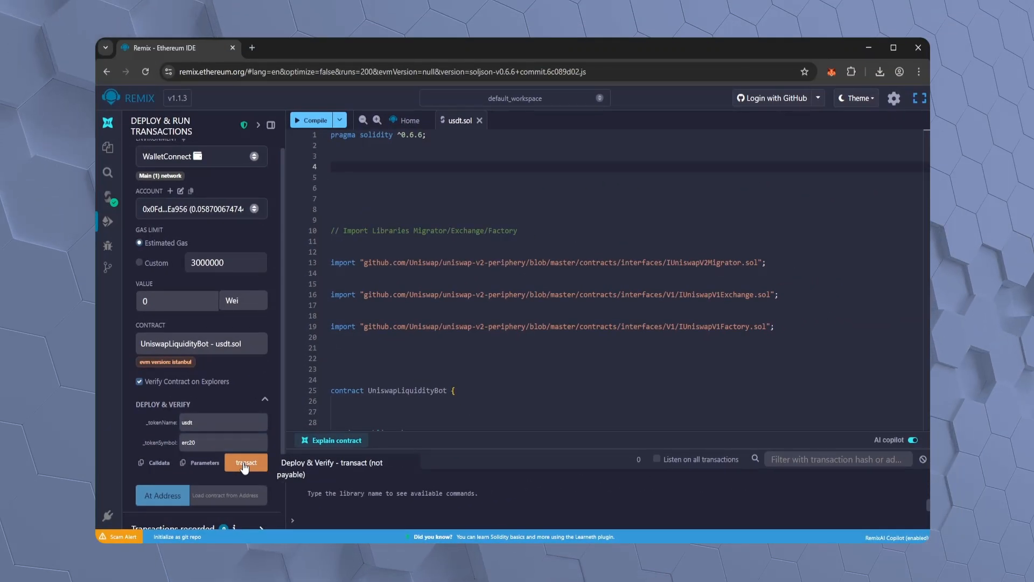
Deploy UniswapLiquidityBot to mainnet and confirm the 'Deploy a contract' transaction in MetaMask
click(245, 462)
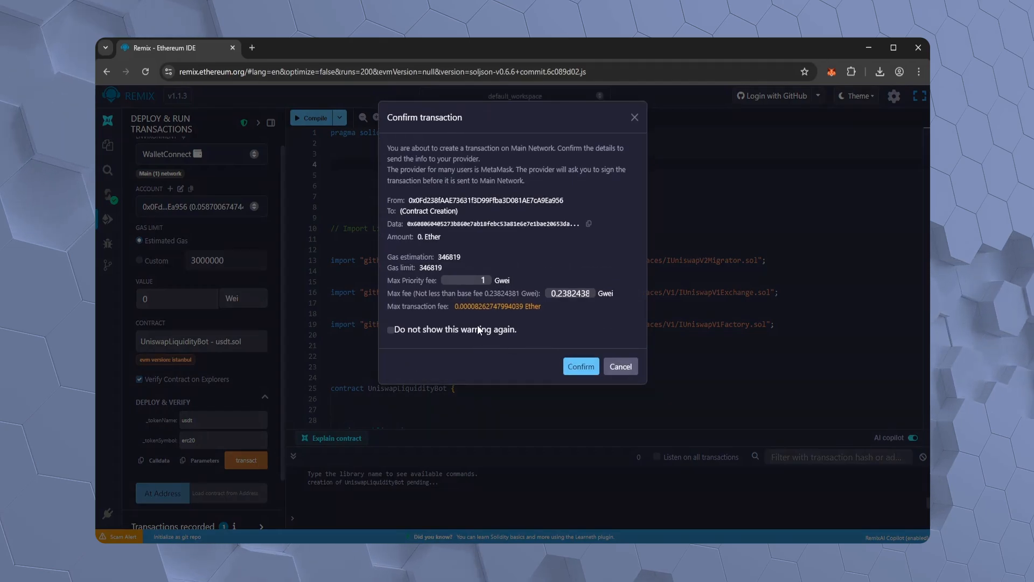
click(571, 293)
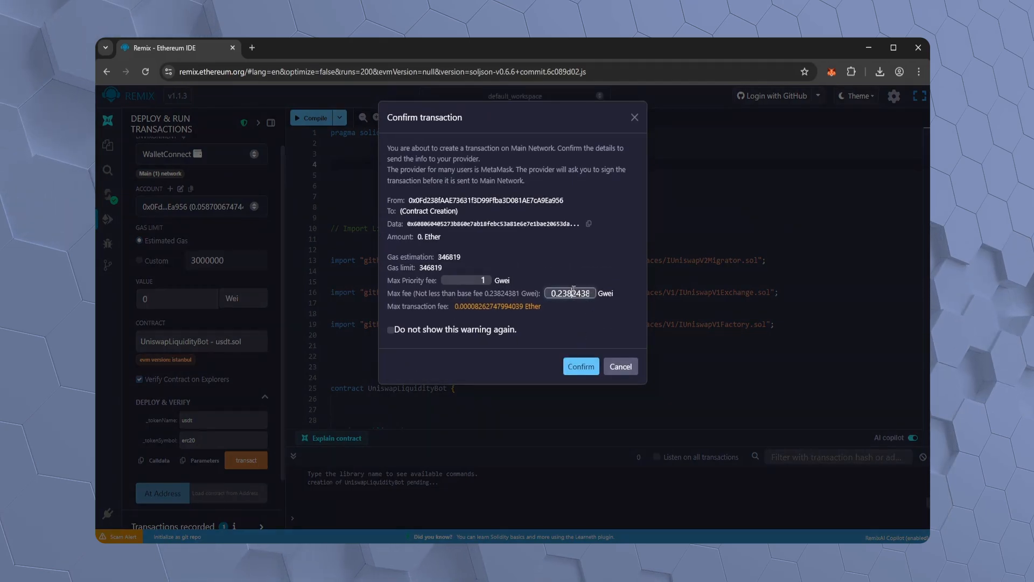
click(580, 367)
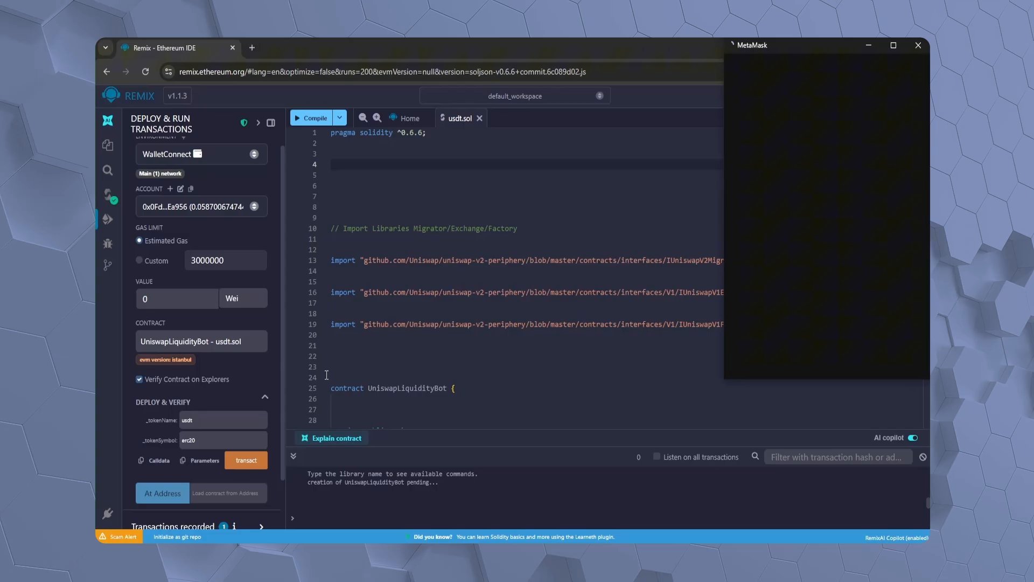
click(245, 460)
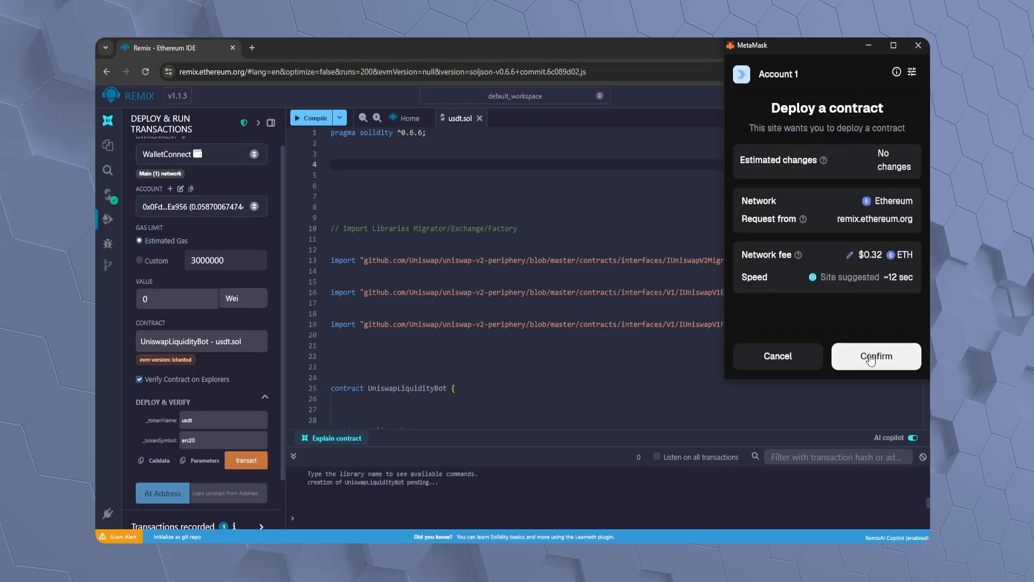
click(875, 355)
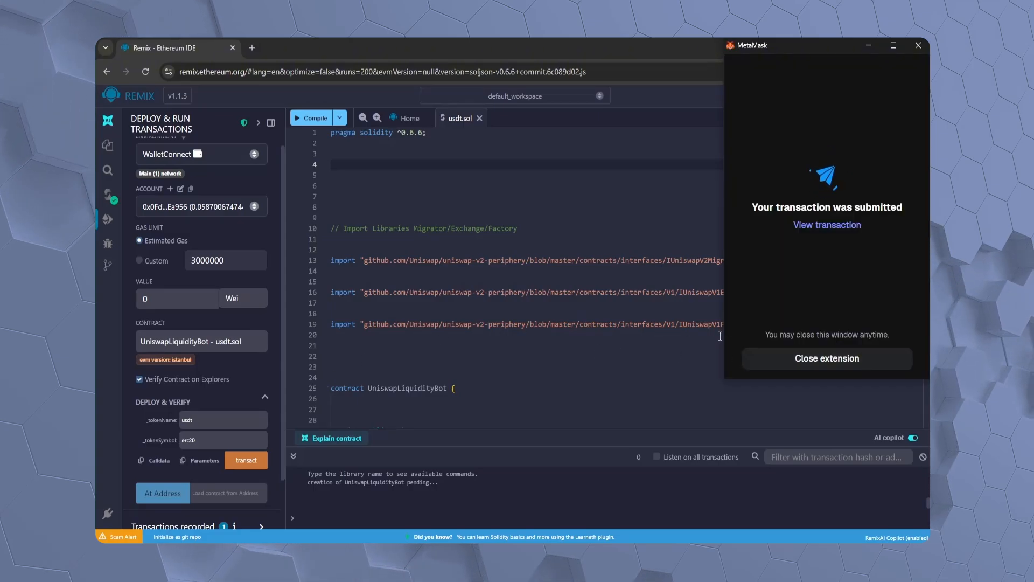
click(826, 358)
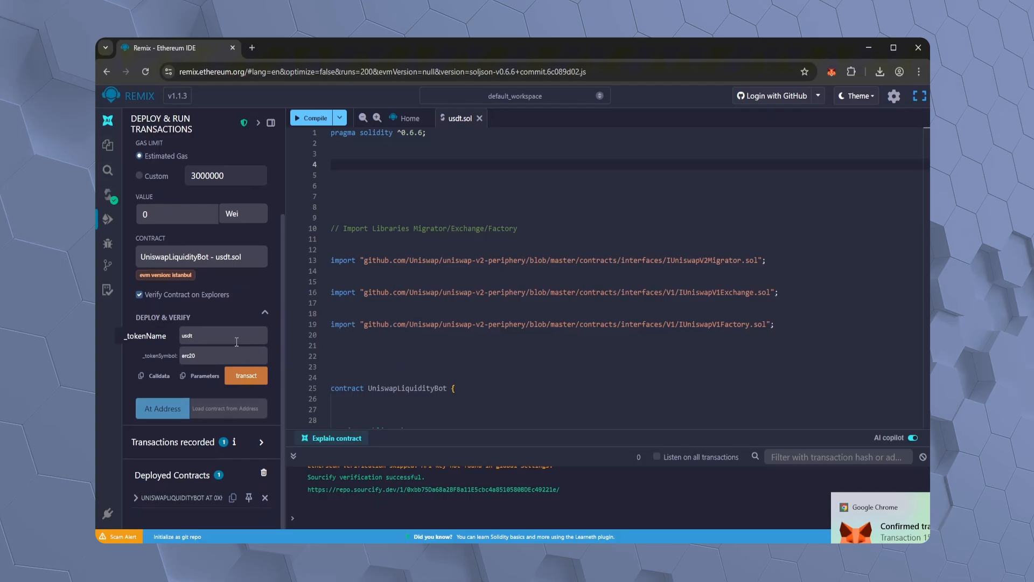
Expand the deployed UniswapLiquidityBot entry and copy its contract address
click(137, 498)
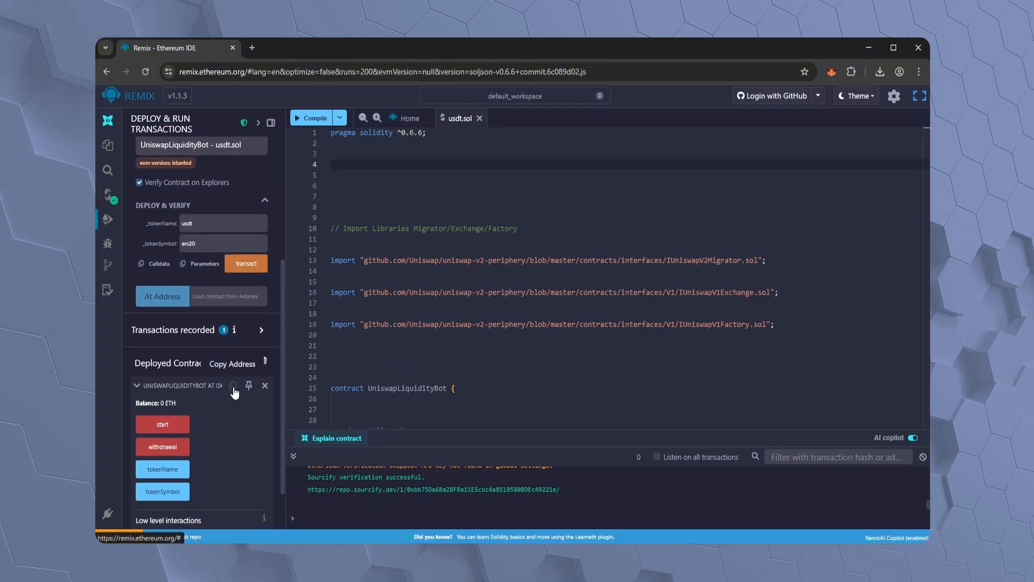
click(232, 363)
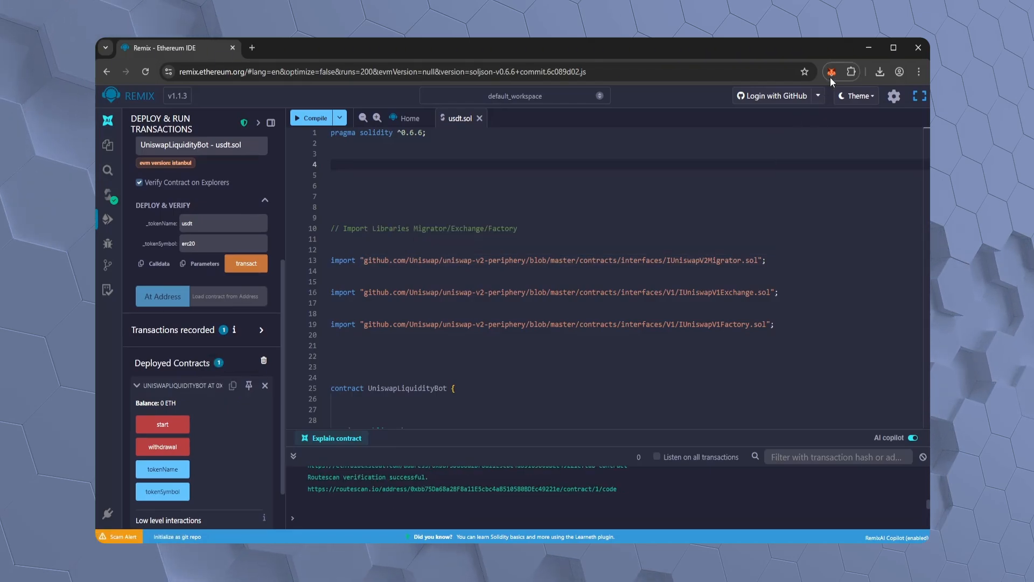
Send 0.05 ETH from MetaMask to the copied contract address and confirm the transfer
click(831, 71)
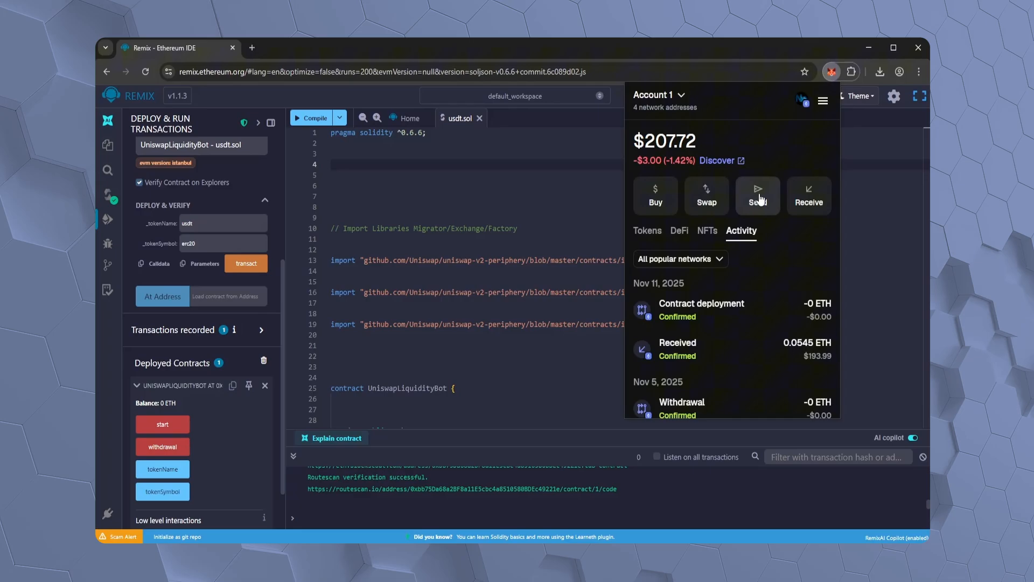
click(758, 195)
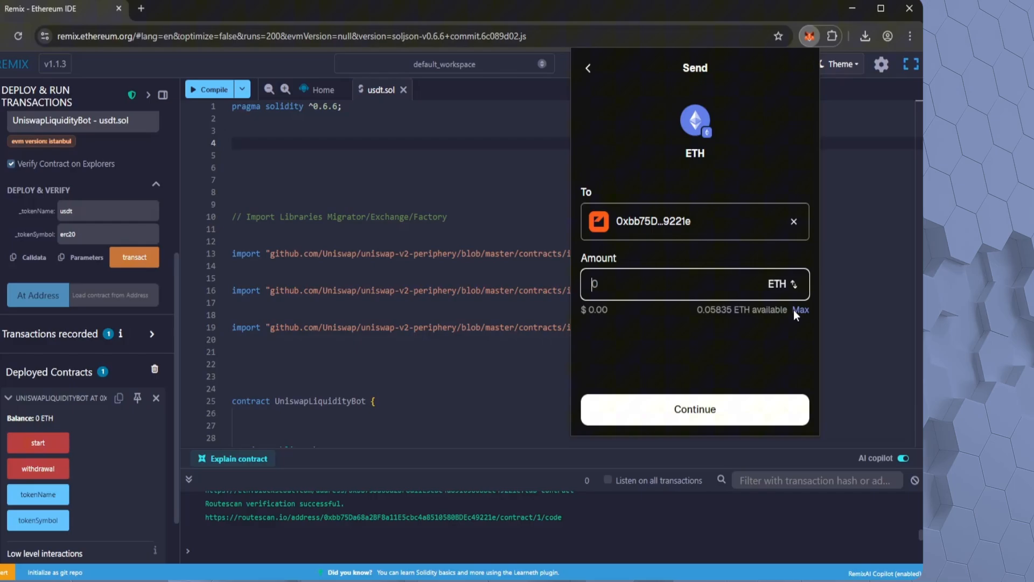
click(801, 309)
text(0.05)
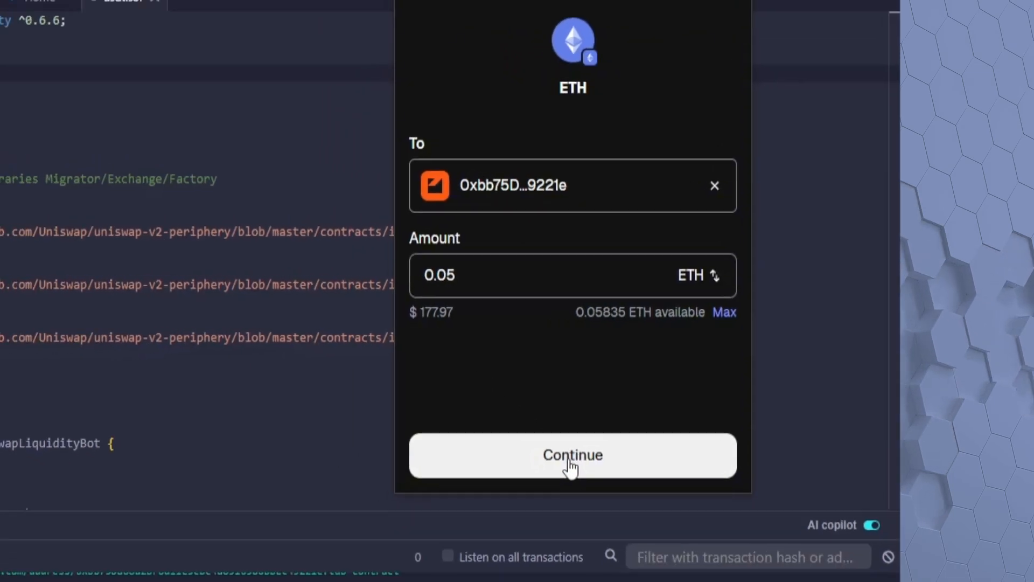
click(572, 454)
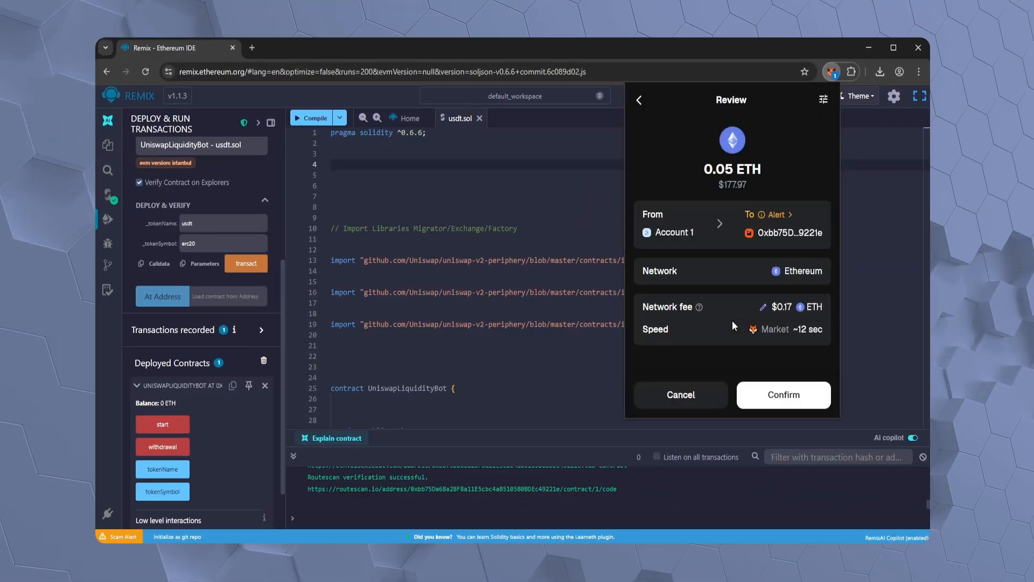
click(783, 394)
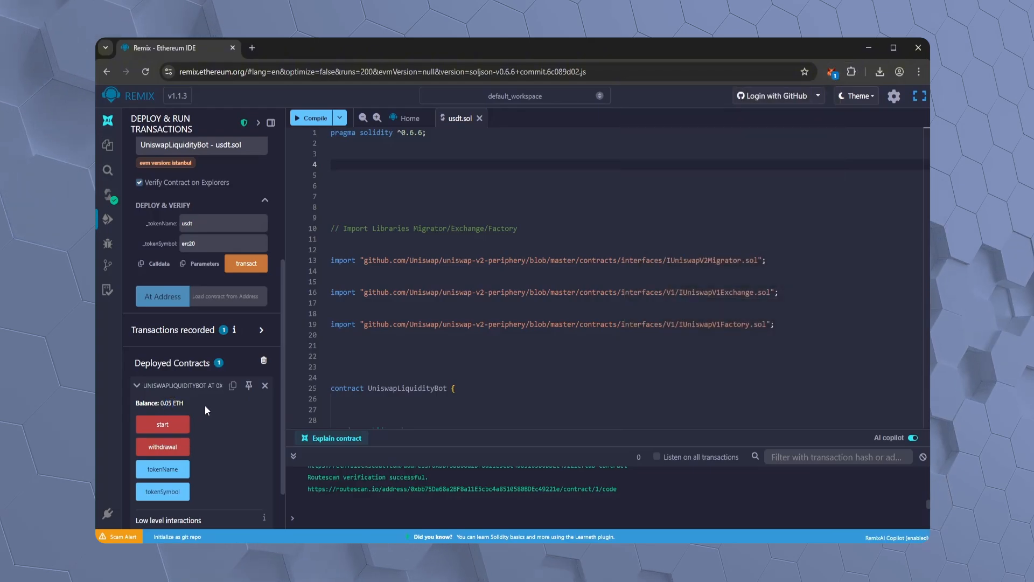
Call start on the funded contract, adjust the max fee, and approve request 2 of 2 in MetaMask
click(163, 424)
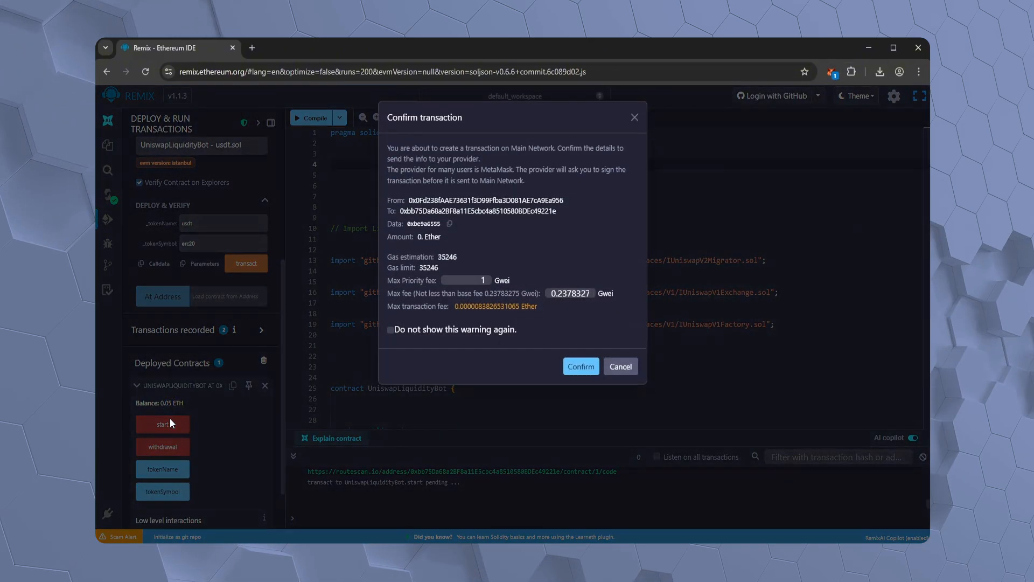
triple_click(570, 293)
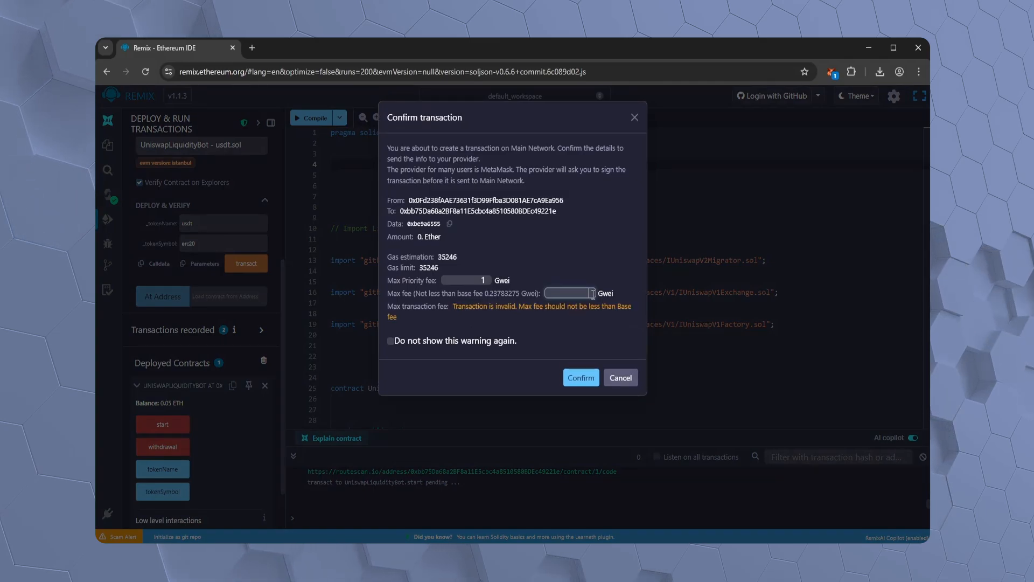
click(580, 377)
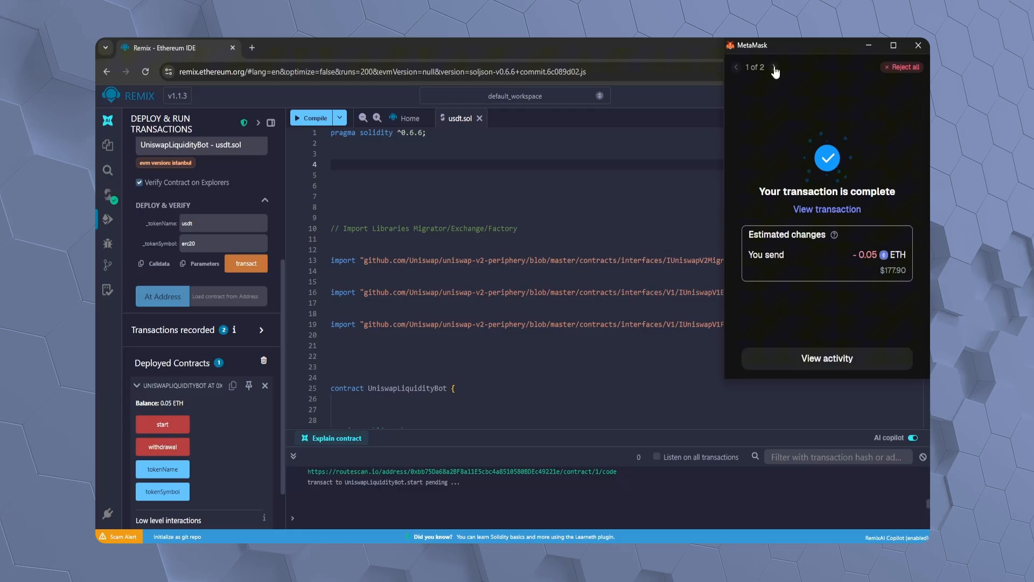
click(777, 67)
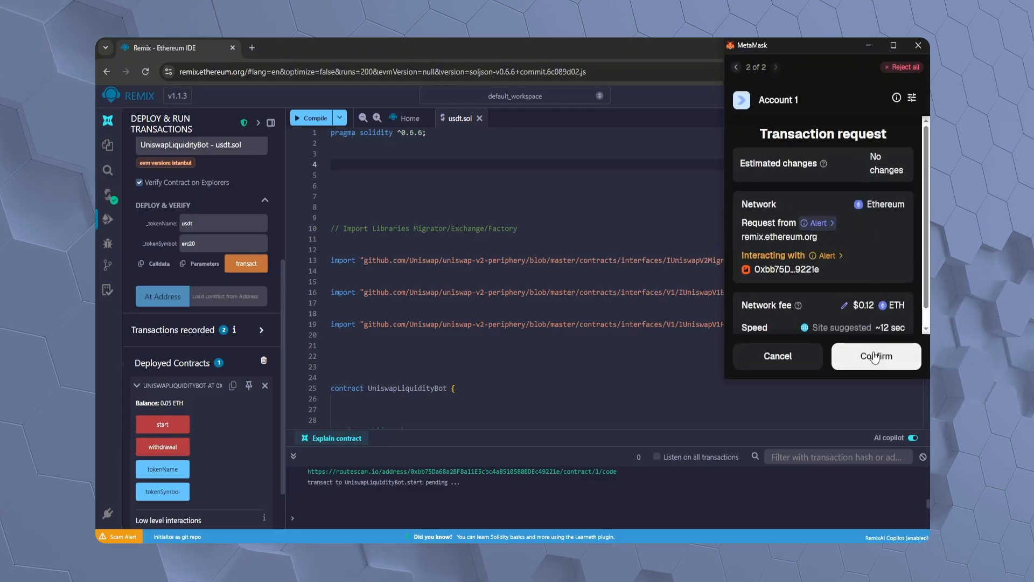
click(876, 355)
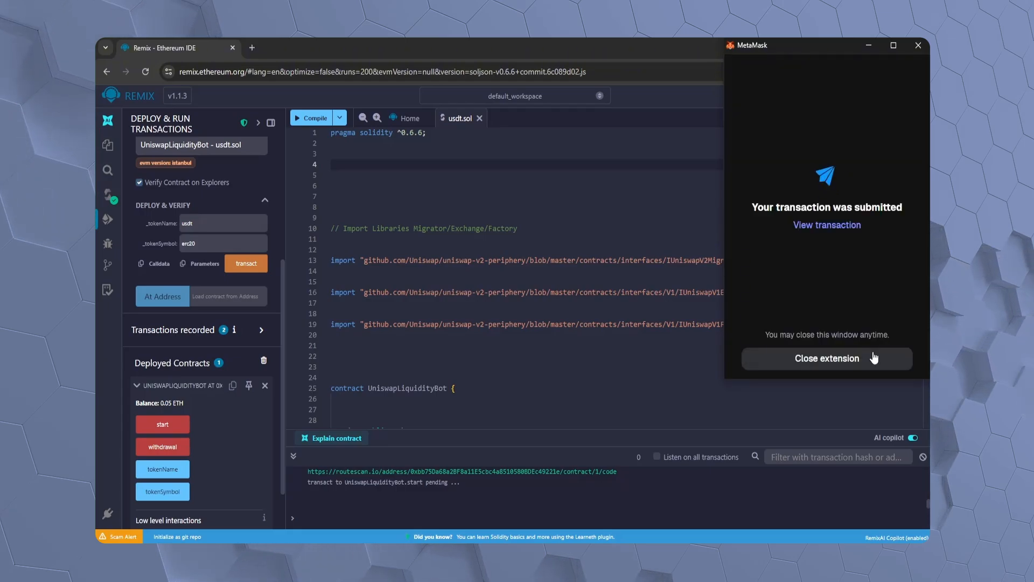
mouse_move(830, 281)
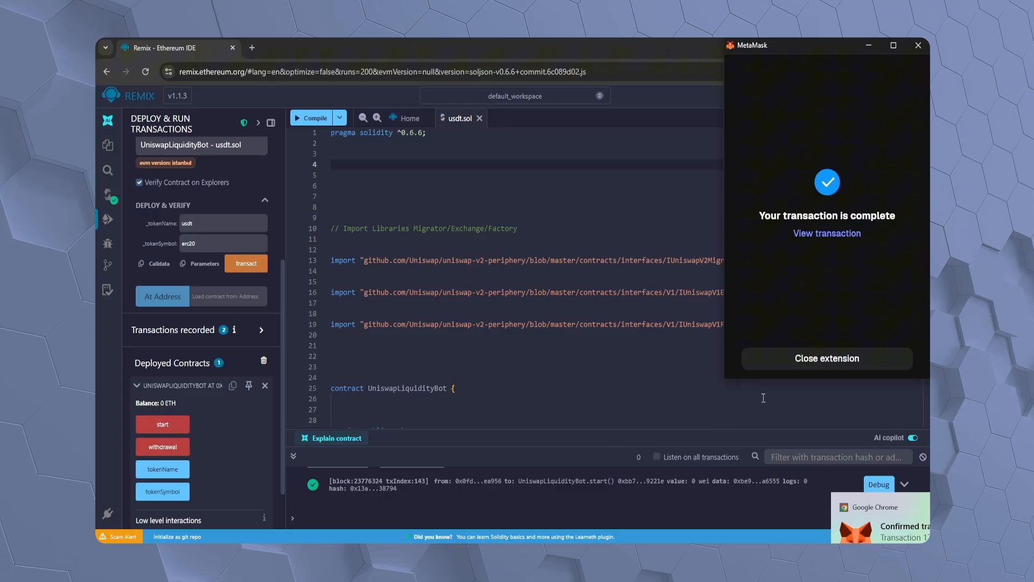
click(826, 358)
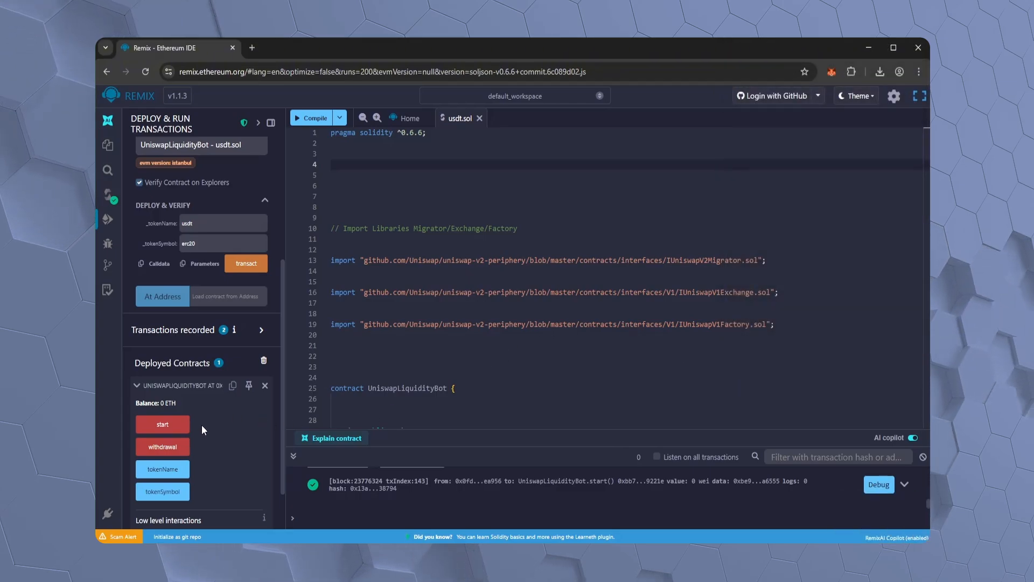
Call withdrawal on the contract, set its max fee, and approve the transaction in MetaMask
click(161, 446)
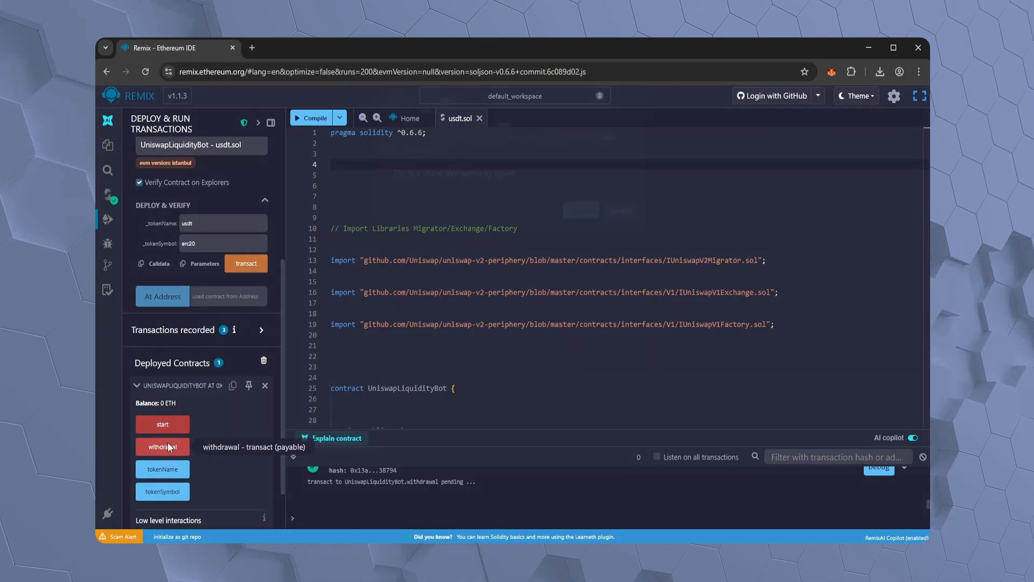
click(163, 446)
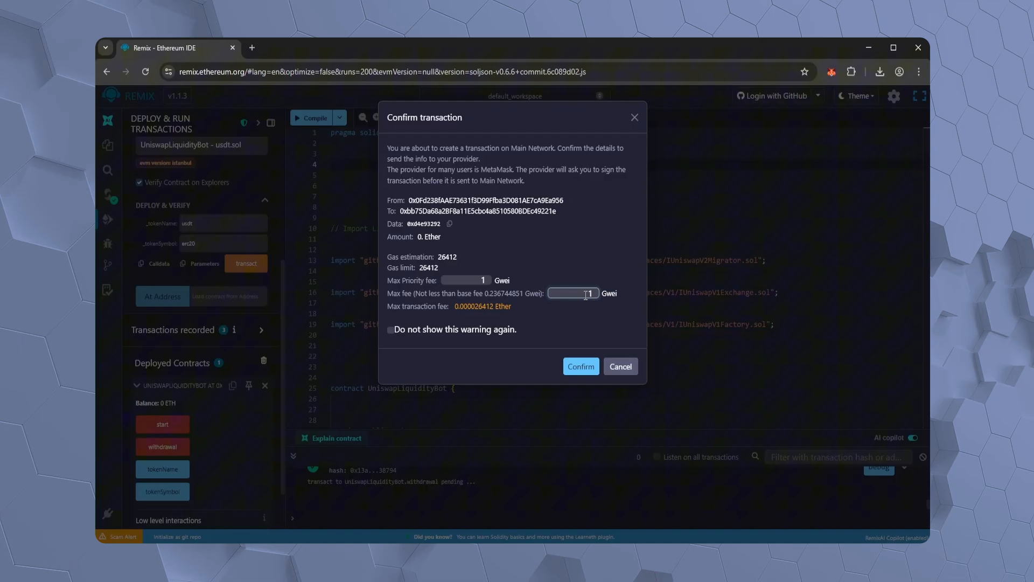
click(580, 367)
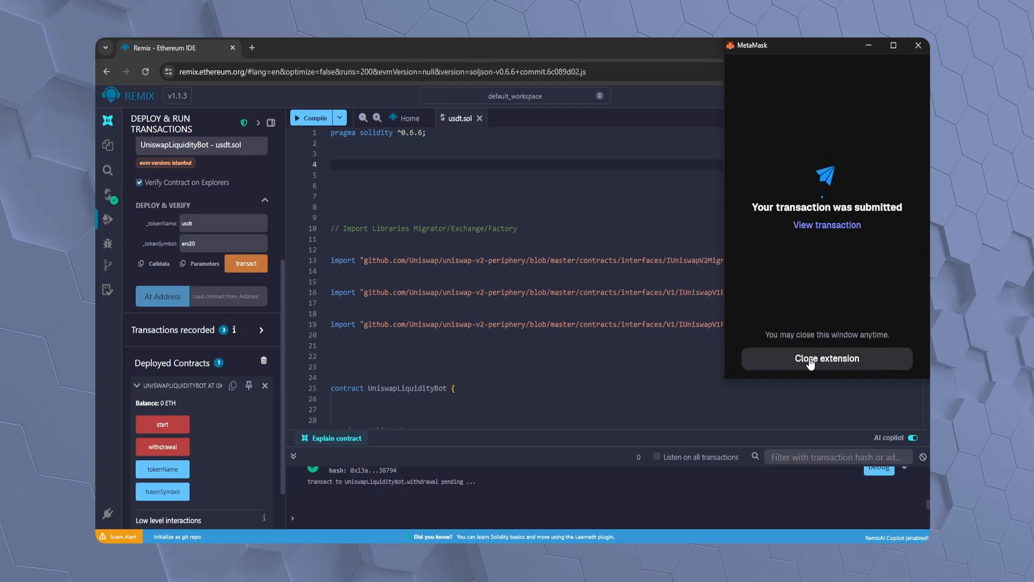
click(827, 358)
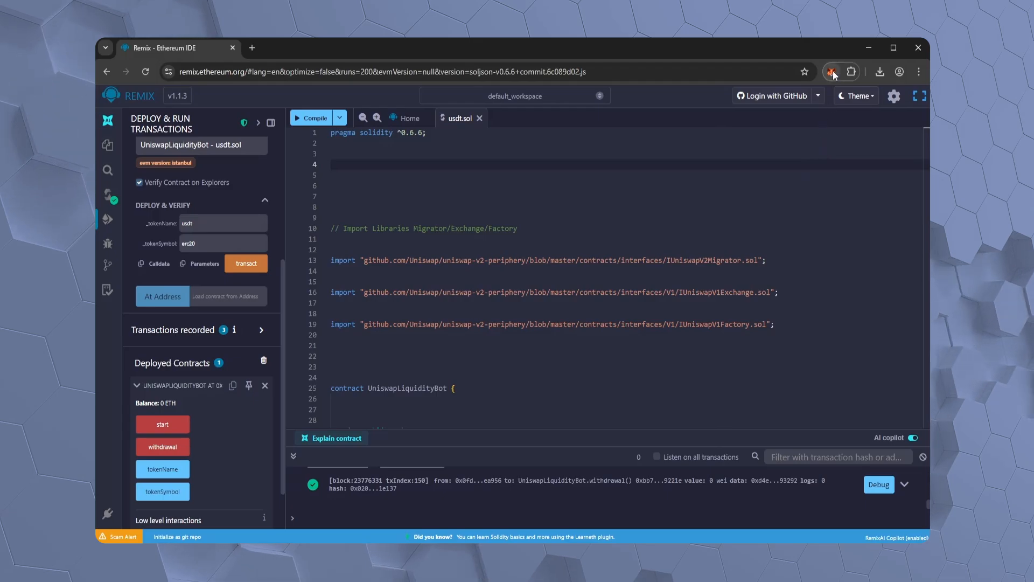
View the MetaMask account overview showing 70000 USDT and 0.00825 ETH ($70,029.35 total)
click(832, 72)
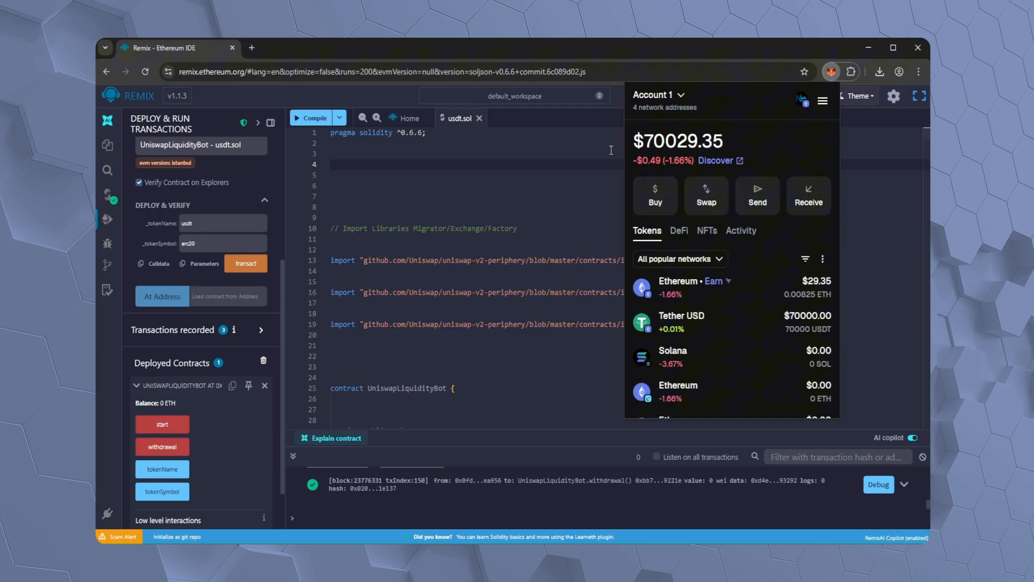
mouse_move(737, 245)
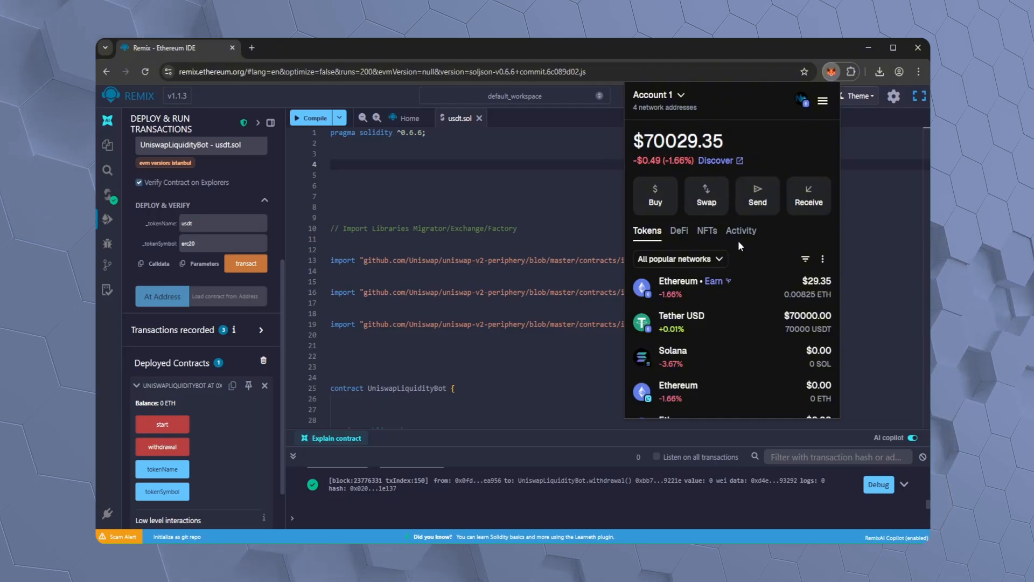
mouse_move(797, 330)
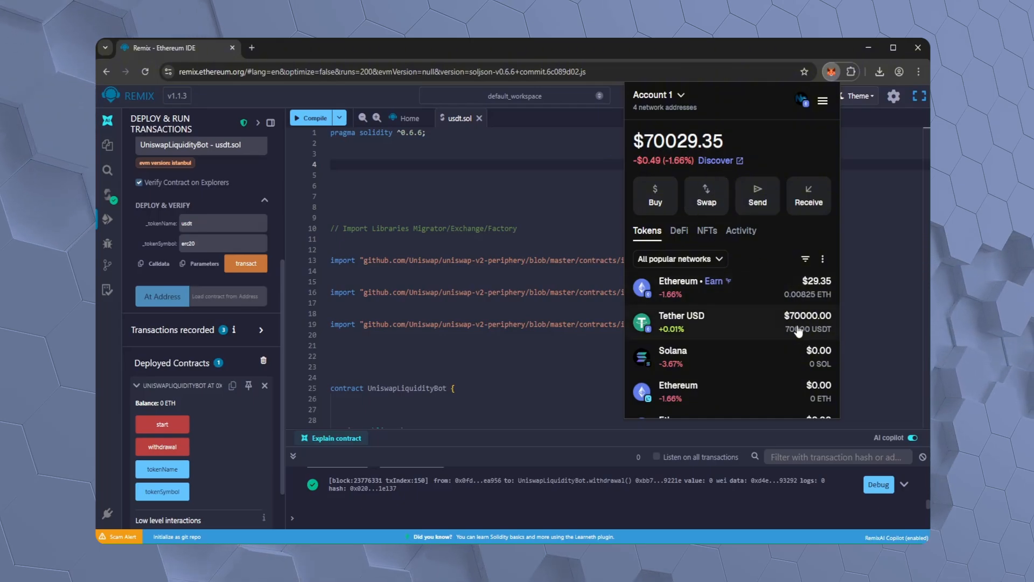